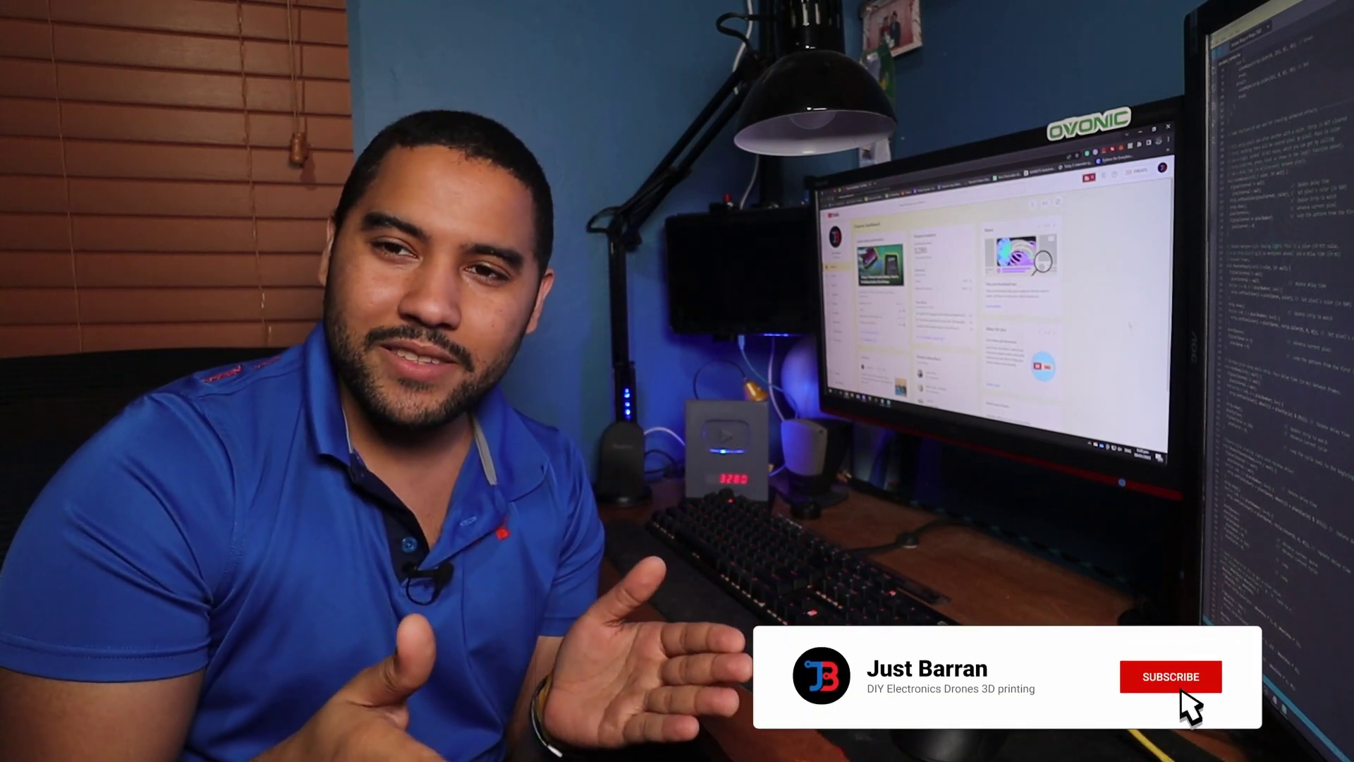
{"action": "left_click", "coordinate": [1176, 677]}
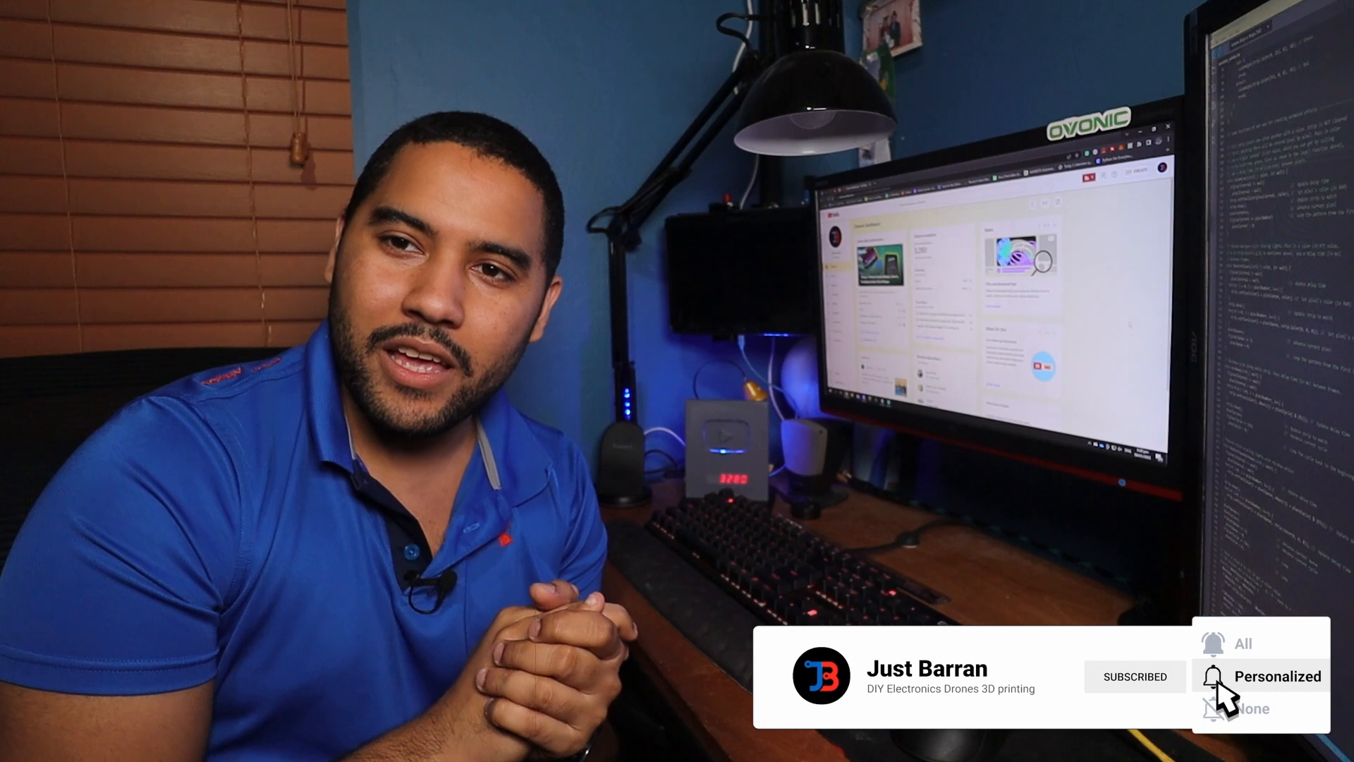